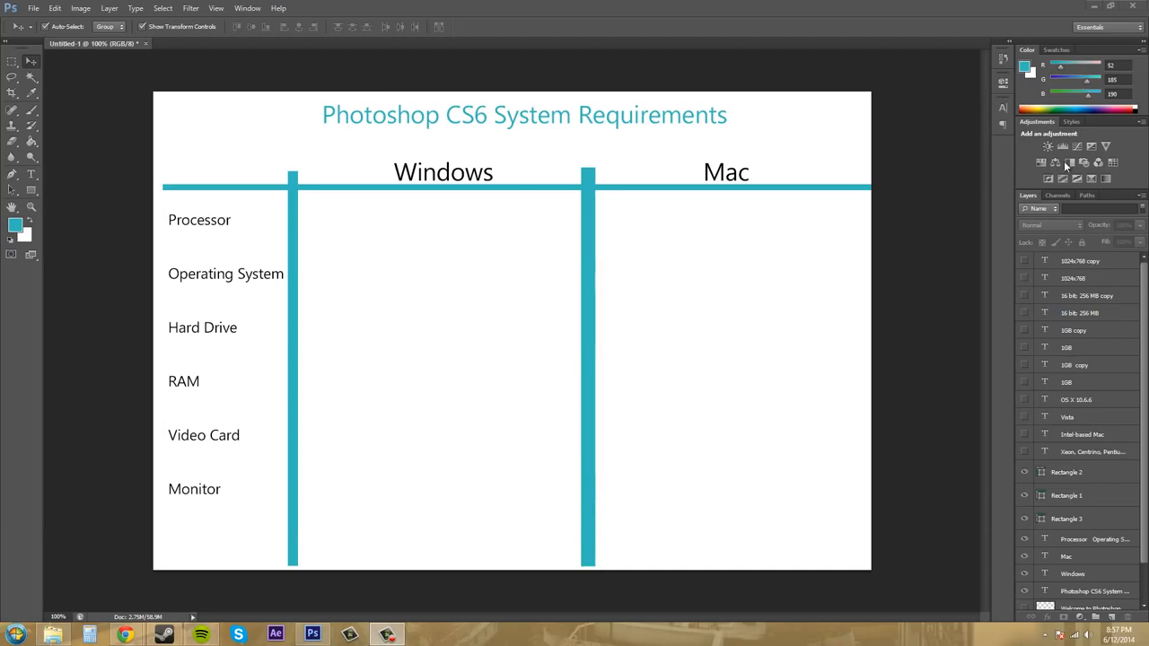
mouse_move(647, 212)
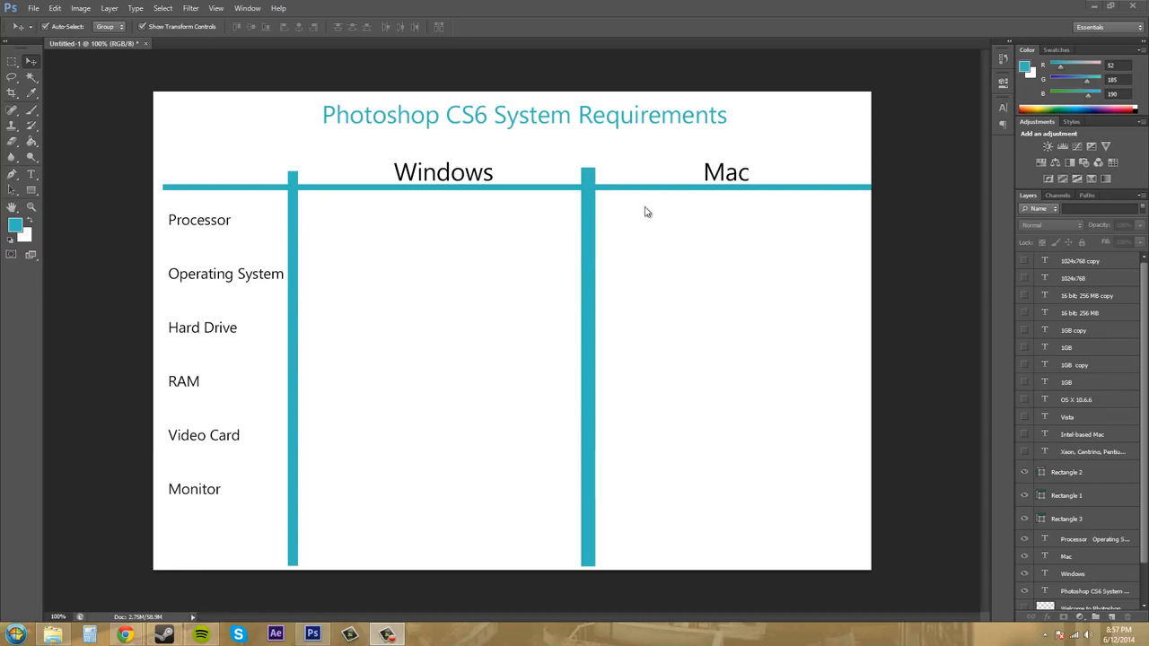
mouse_move(729, 179)
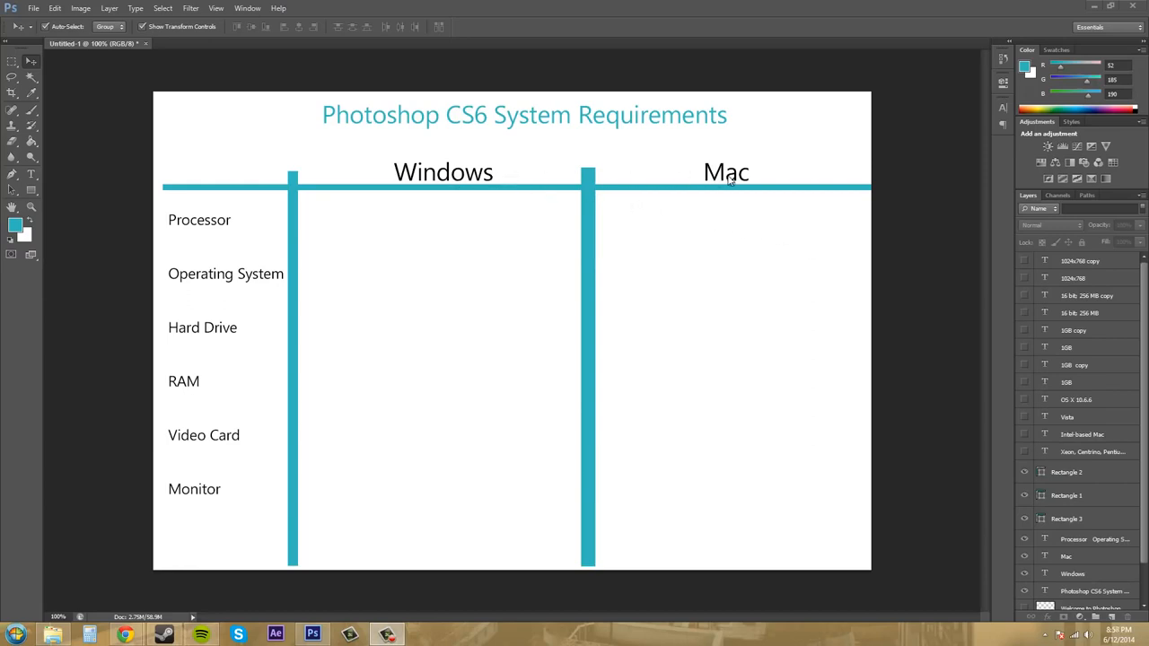
mouse_move(453, 241)
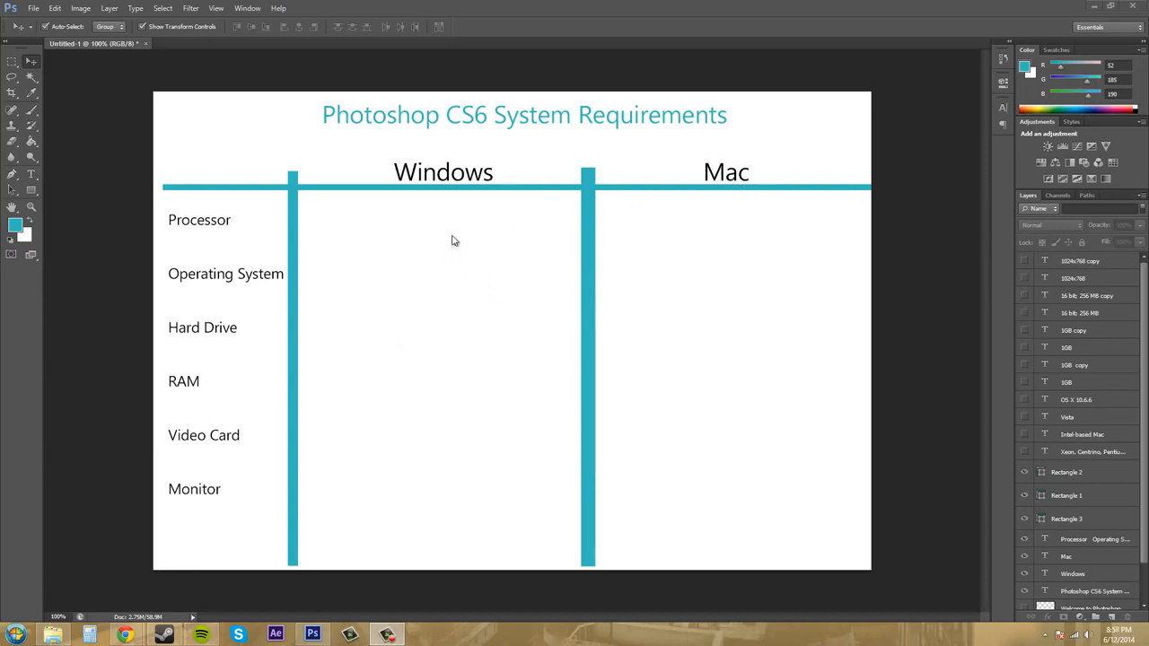
mouse_move(718, 240)
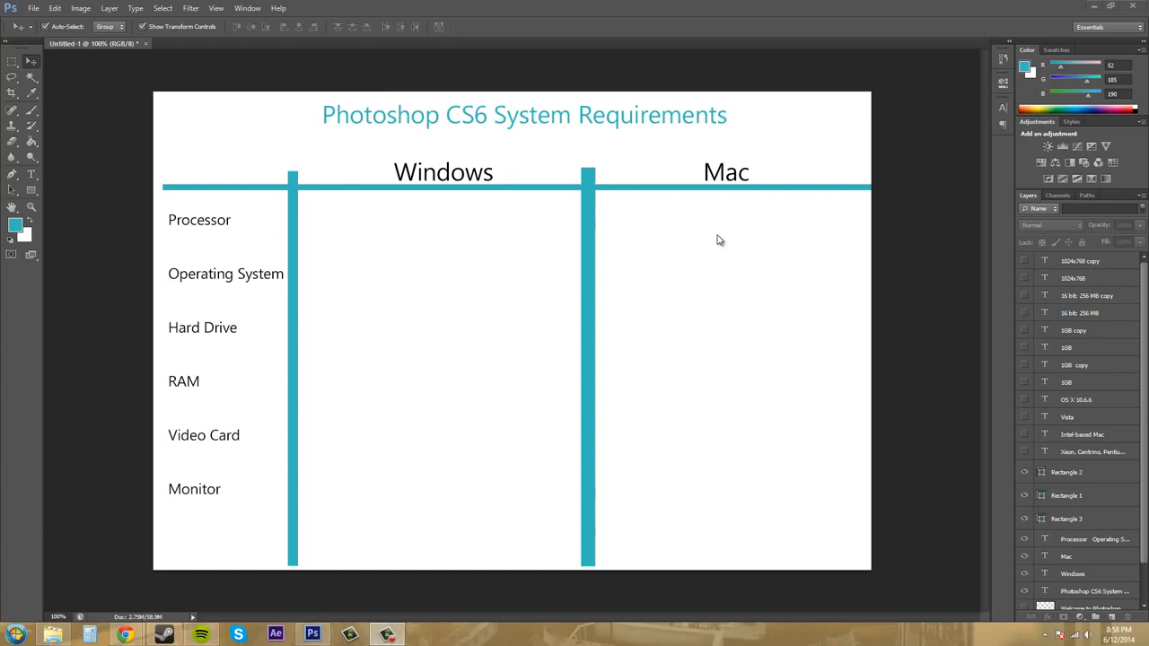
mouse_move(1002, 328)
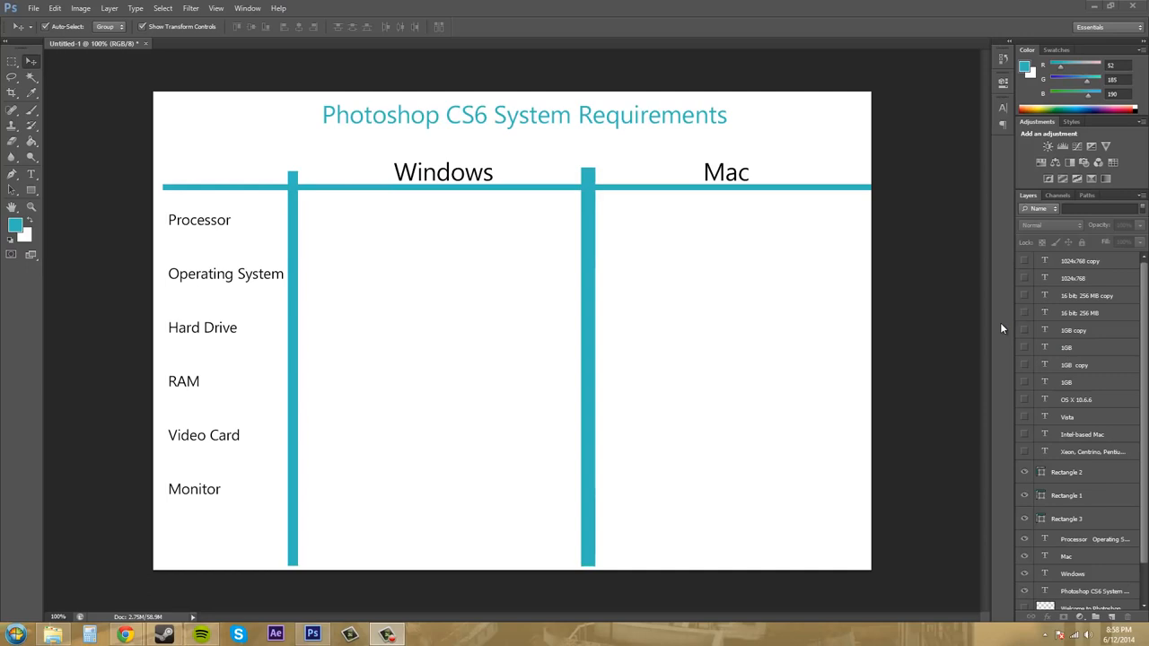
mouse_move(808, 270)
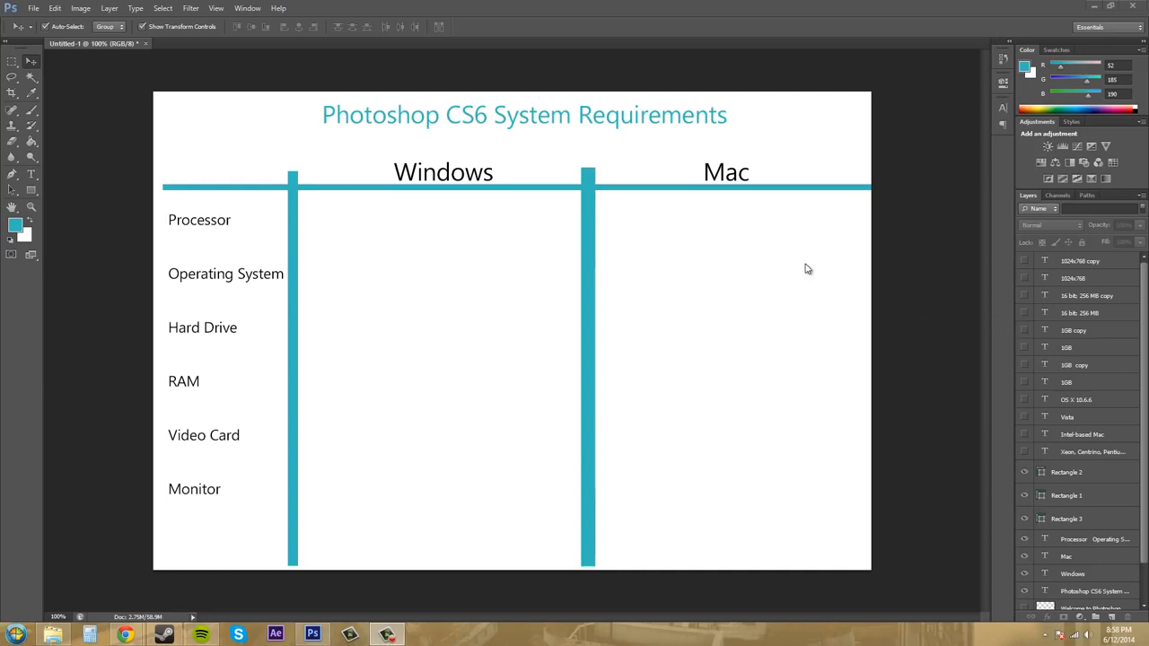
mouse_move(727, 194)
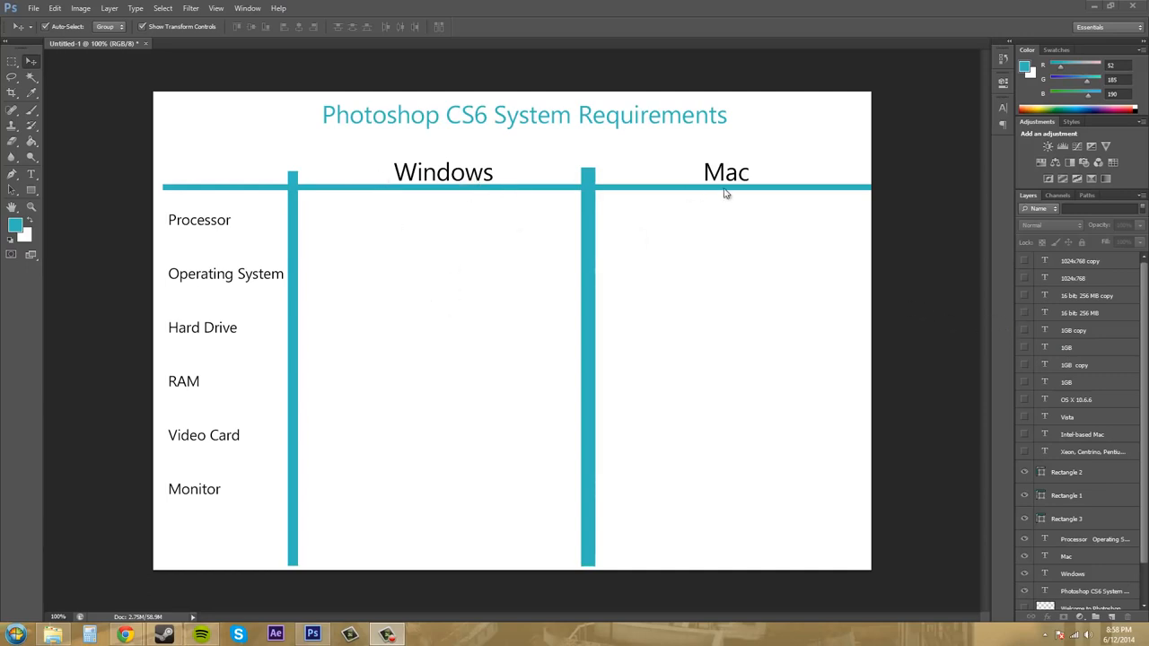
mouse_move(776, 194)
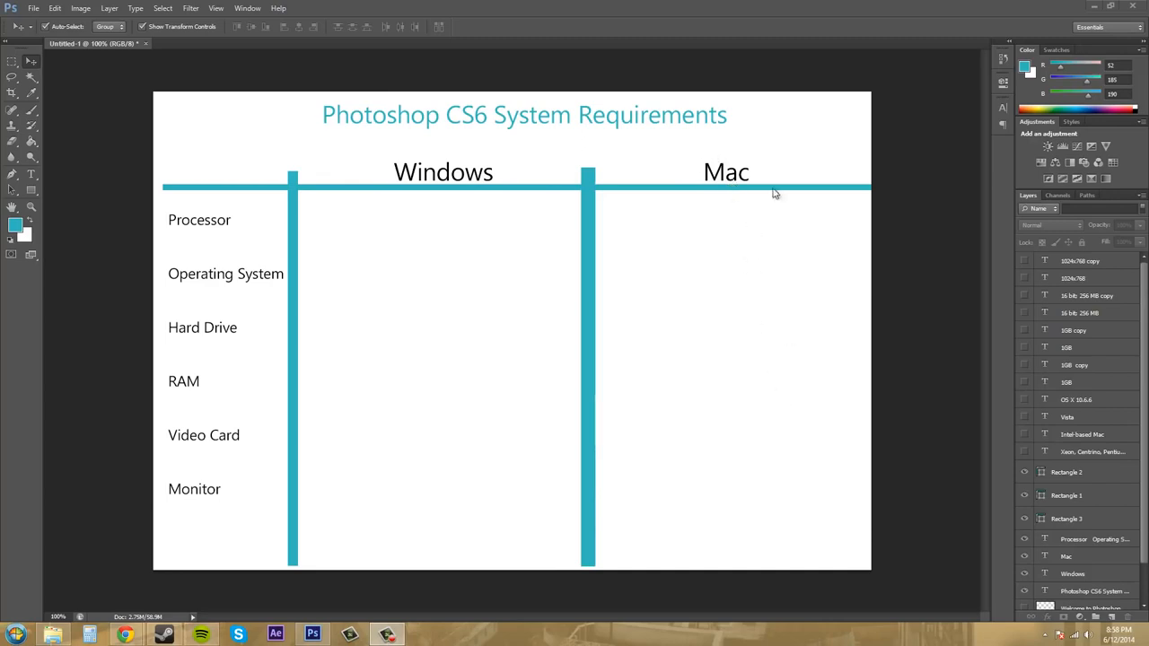
mouse_move(752, 194)
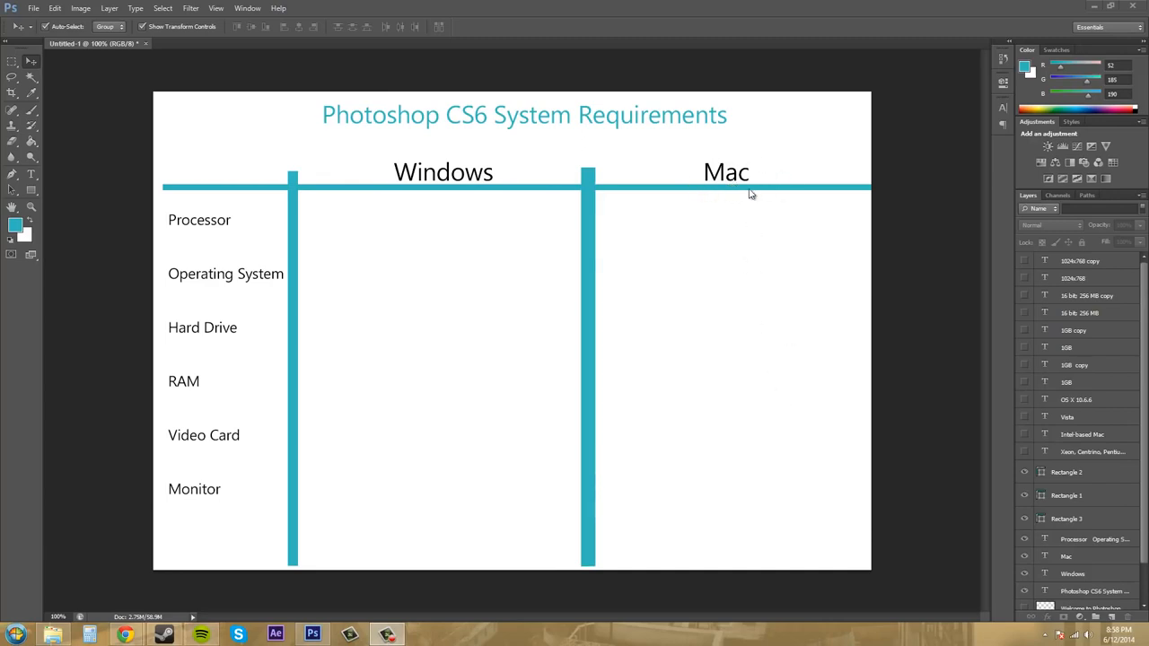
mouse_move(765, 177)
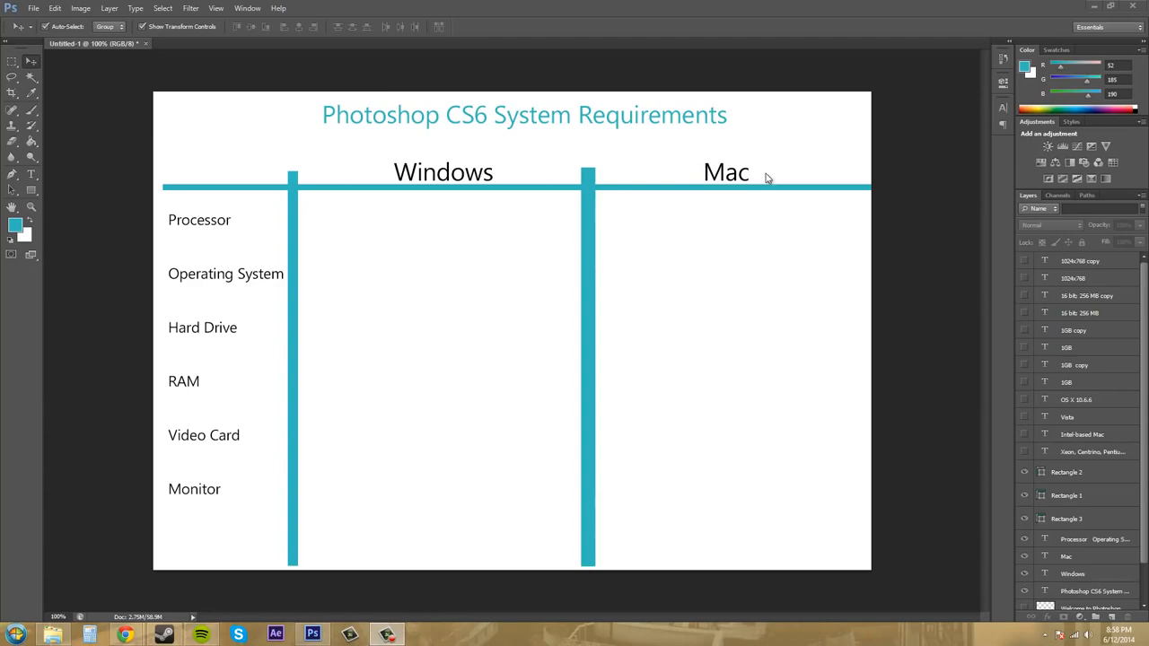
mouse_move(765, 194)
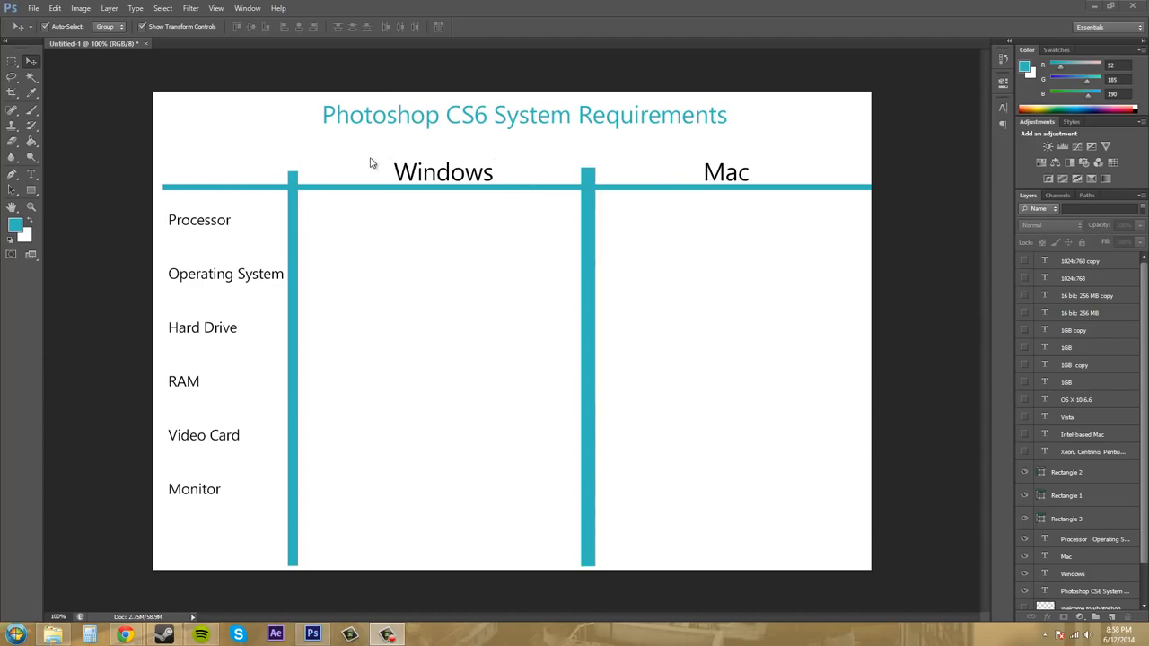
mouse_move(441, 183)
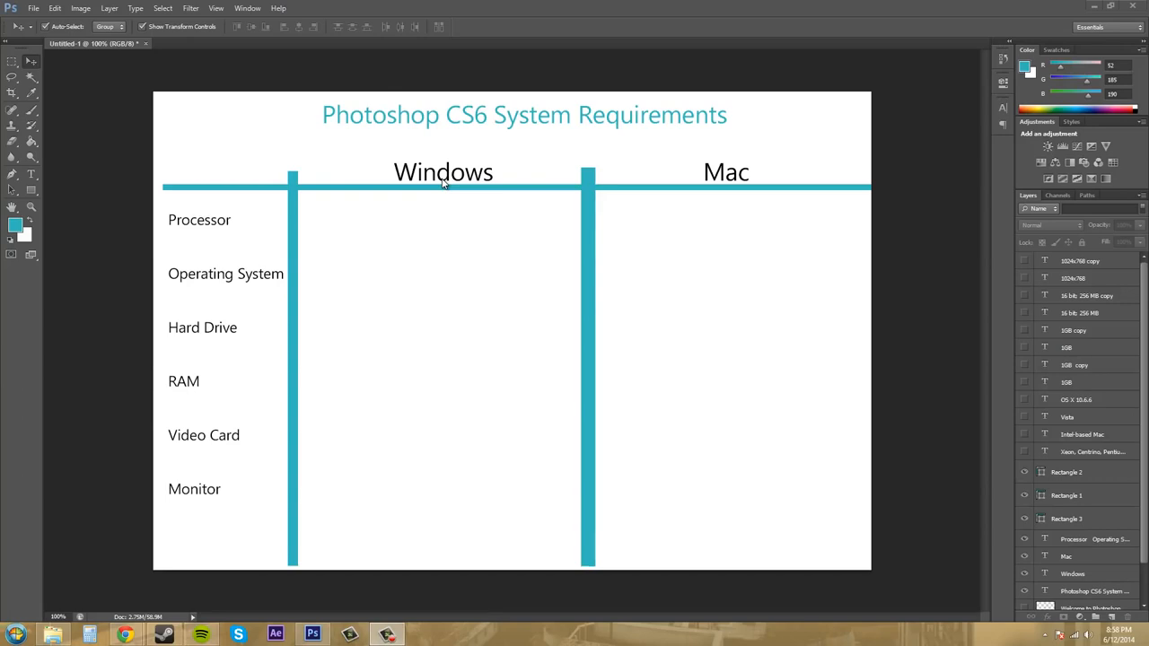
mouse_move(426, 168)
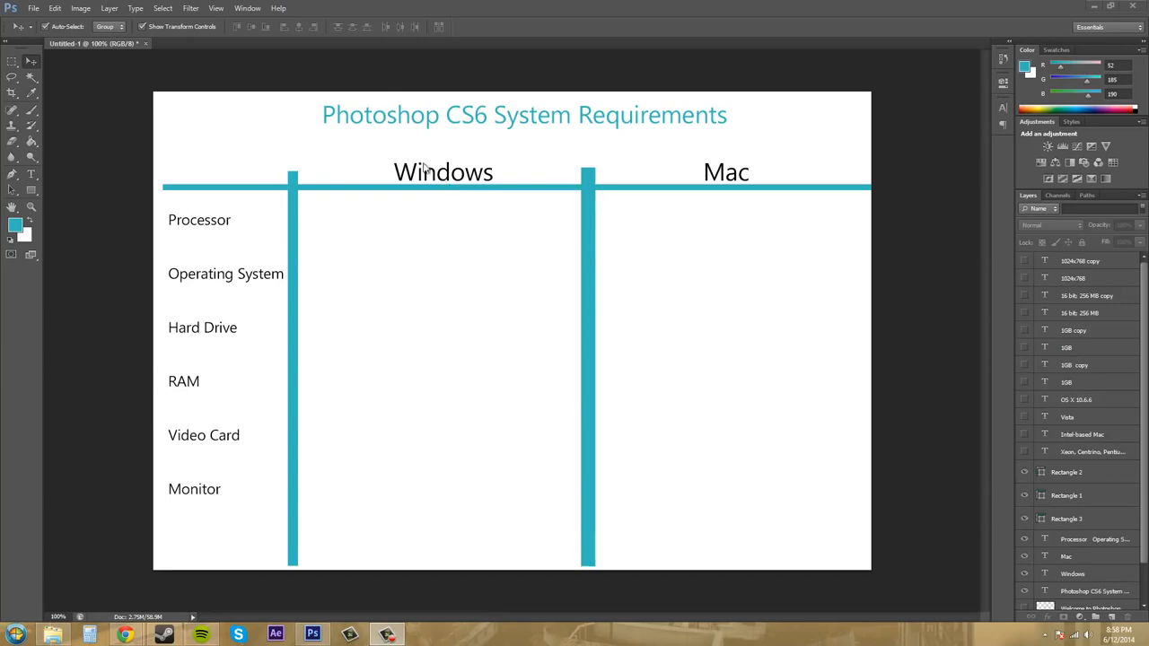
mouse_move(733, 367)
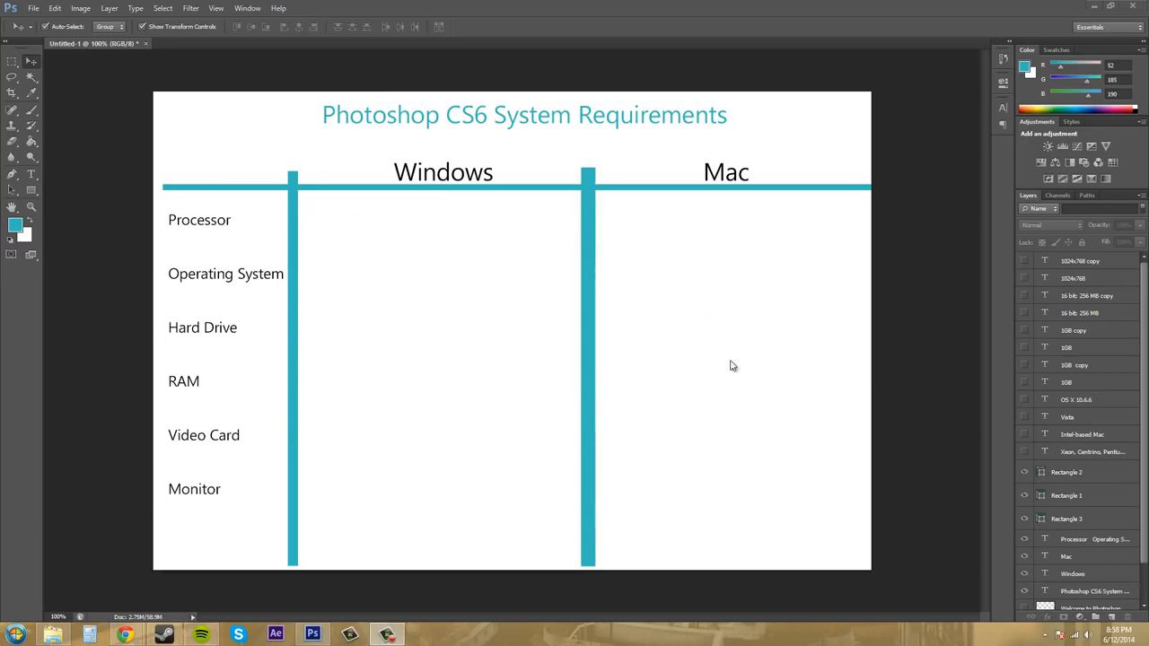
mouse_move(672, 334)
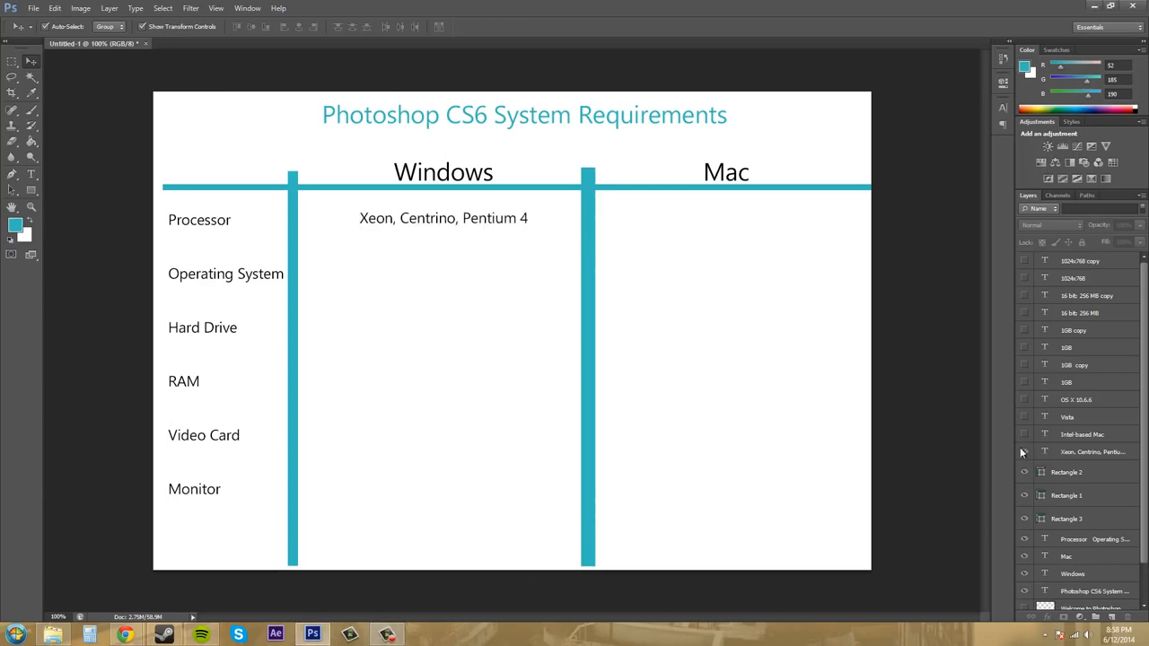
mouse_move(380, 236)
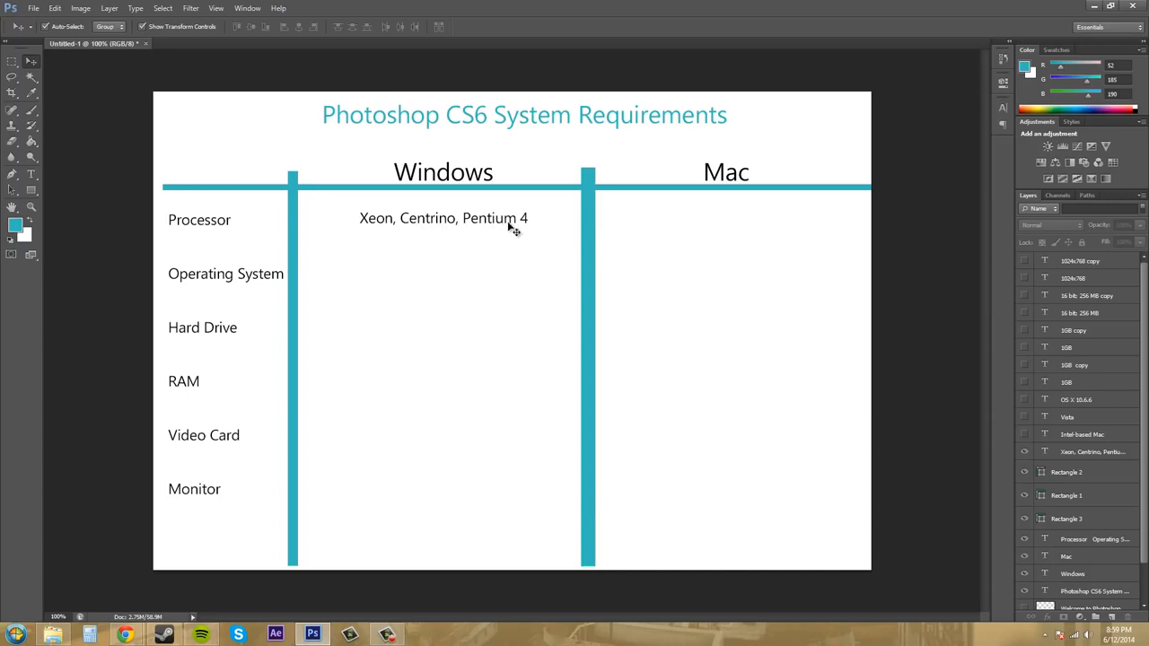
mouse_move(535, 236)
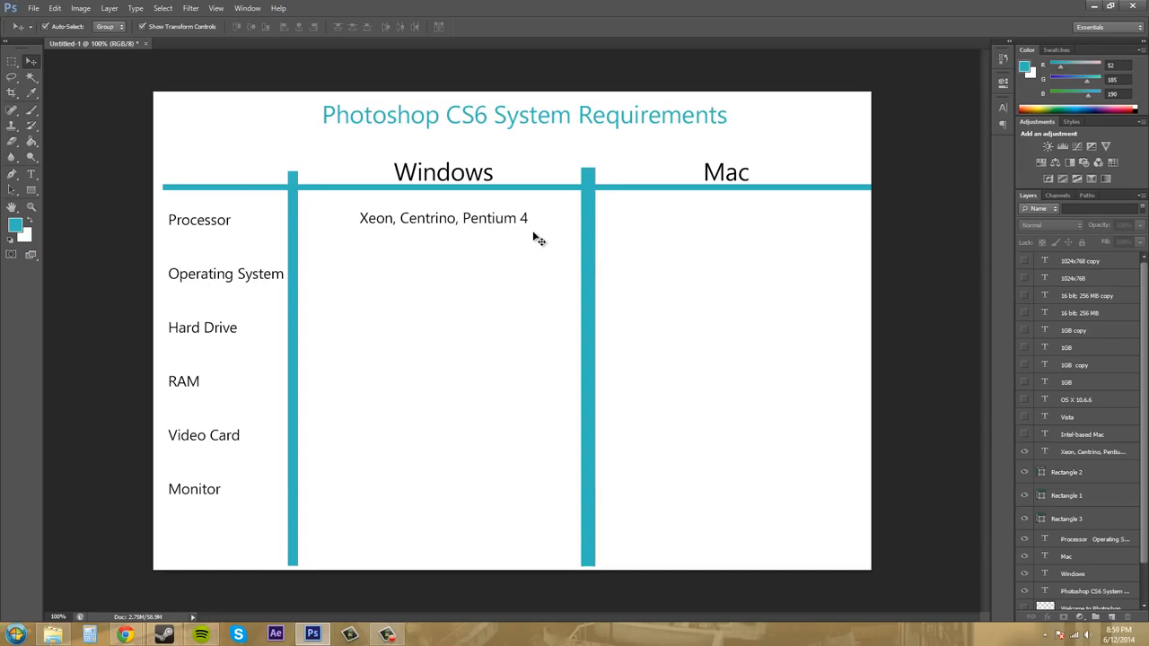
mouse_move(446, 224)
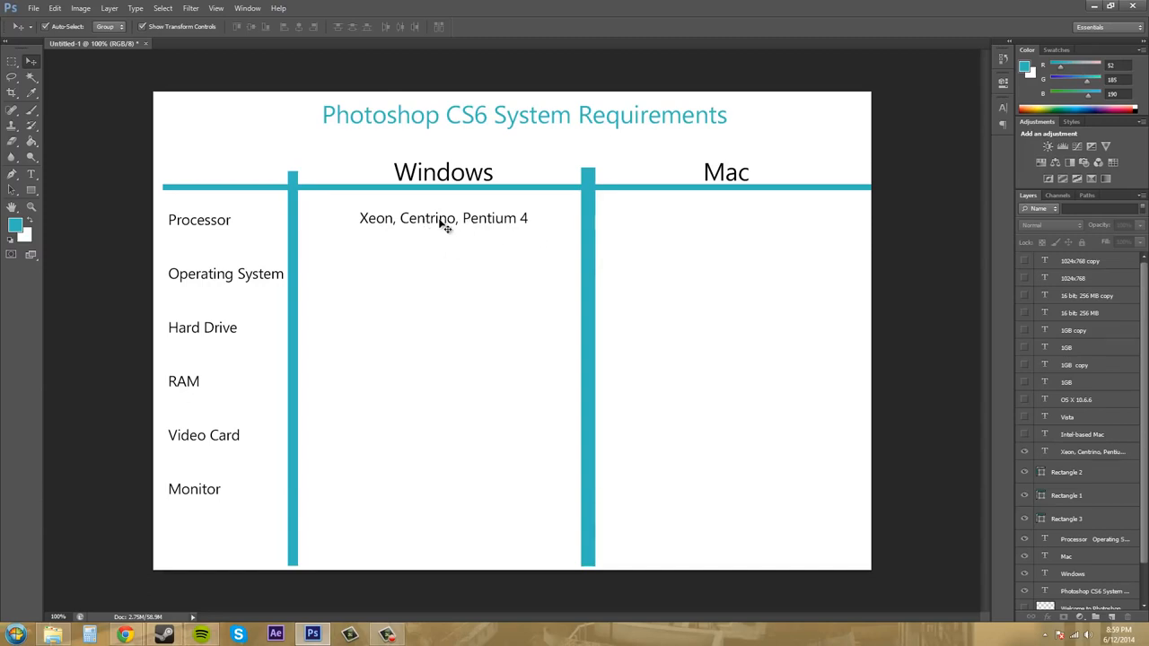
mouse_move(485, 212)
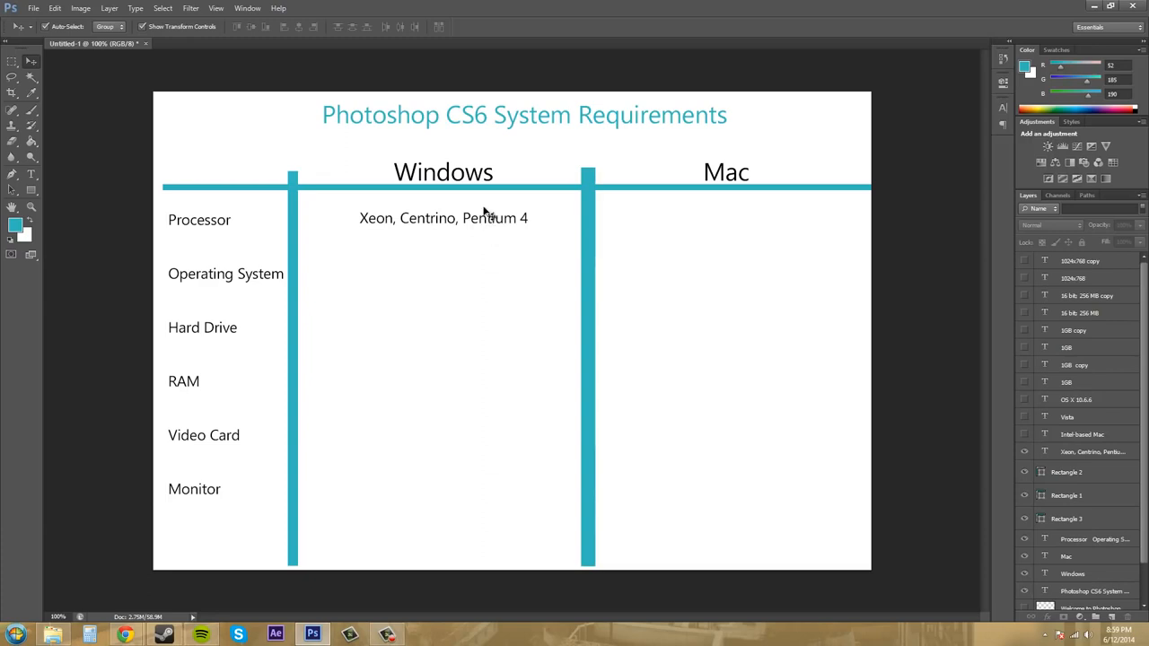
mouse_move(1025, 440)
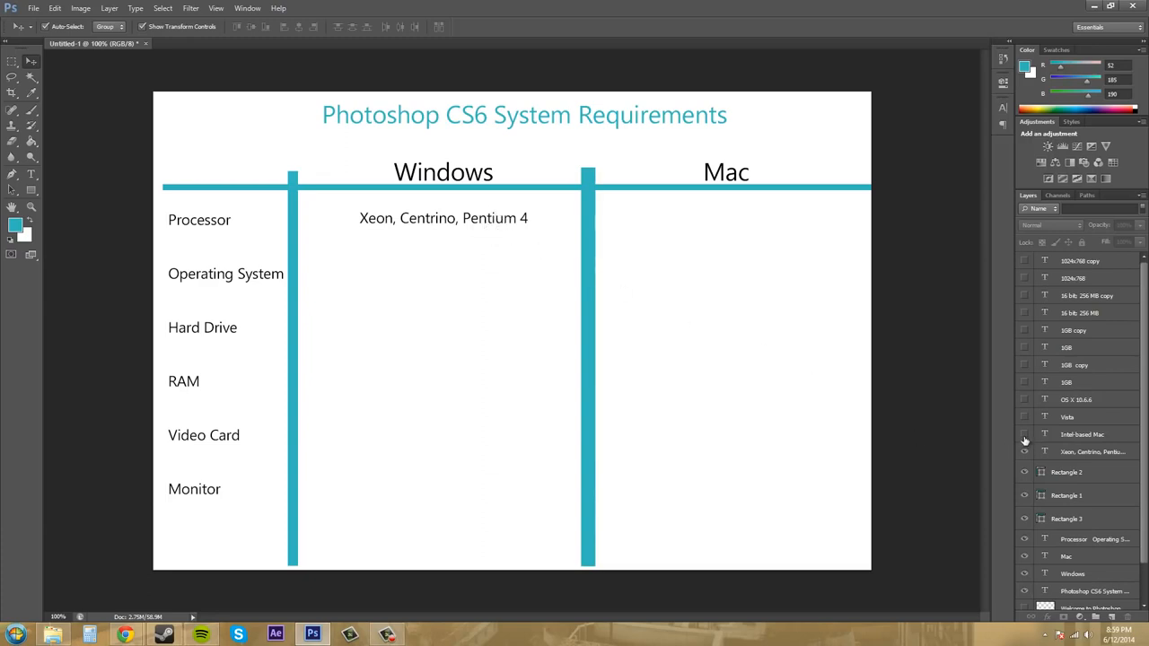
- Reveal the 'Intel-based Mac' processor entry in the Mac column
left_click(1023, 440)
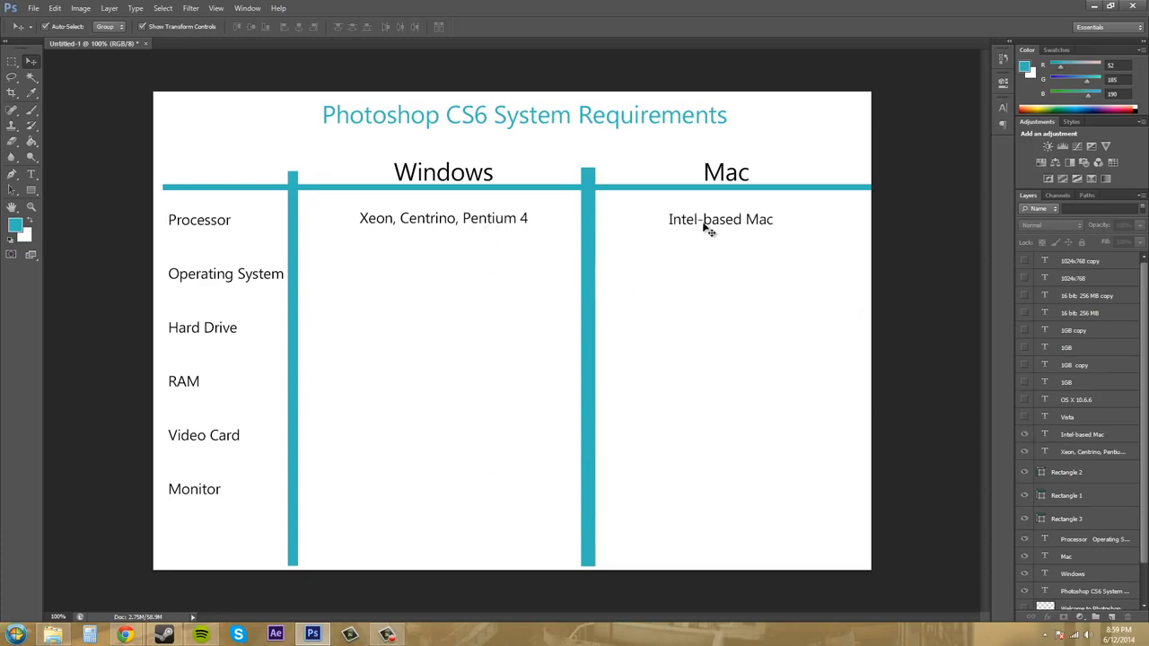
mouse_move(876, 276)
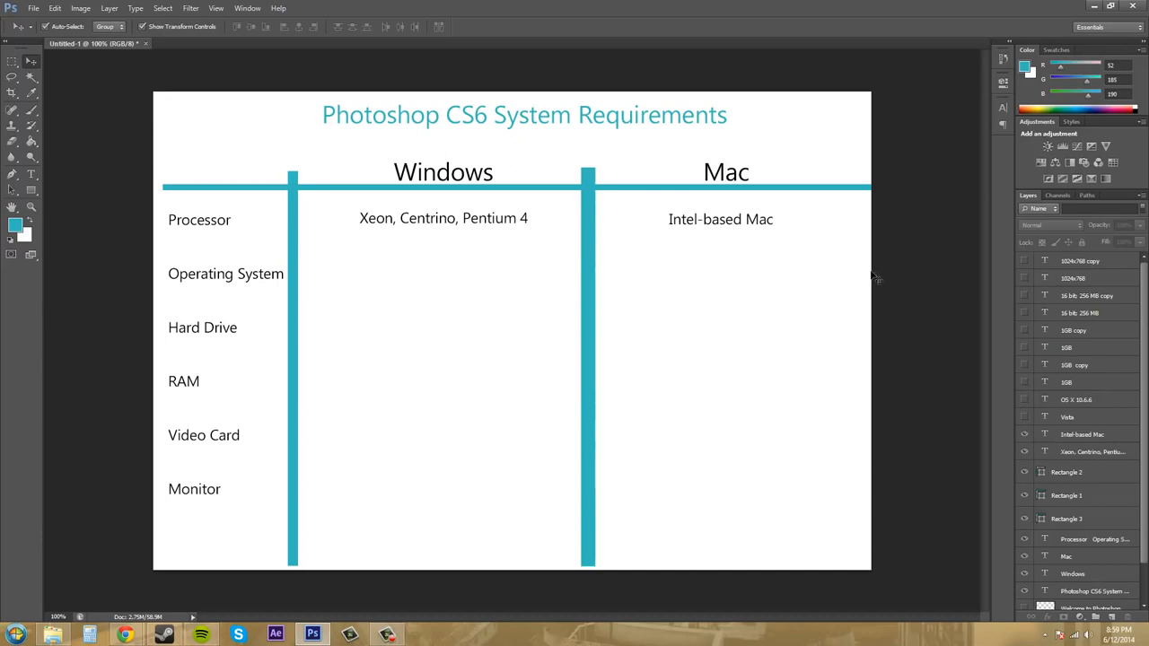
mouse_move(345, 289)
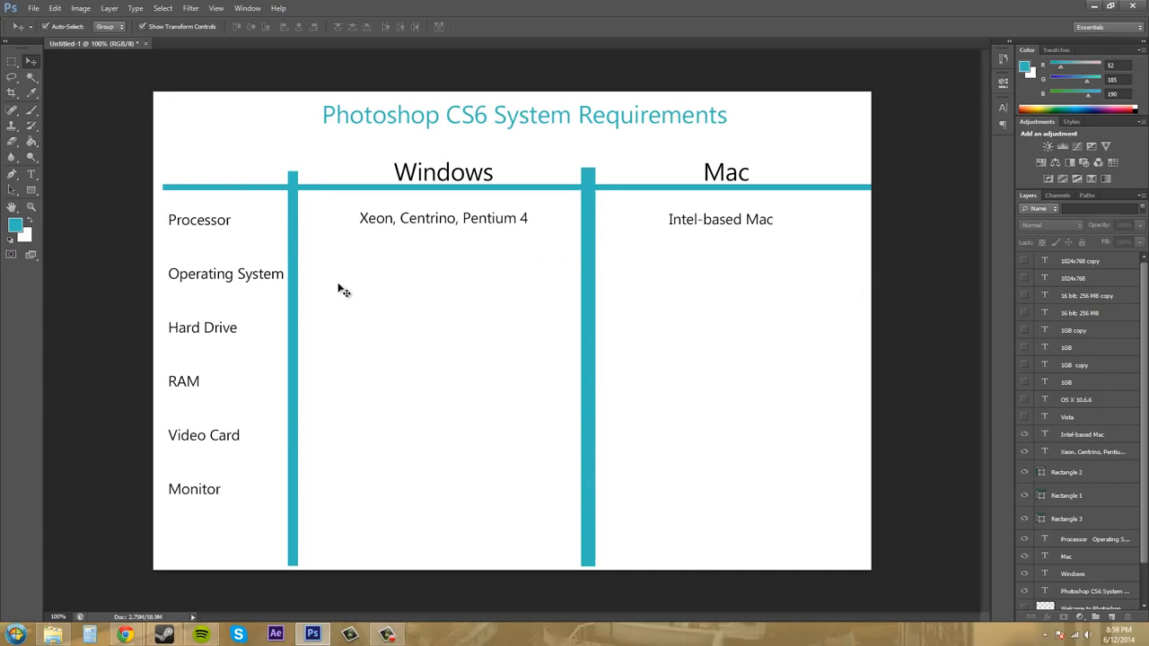
mouse_move(1000, 427)
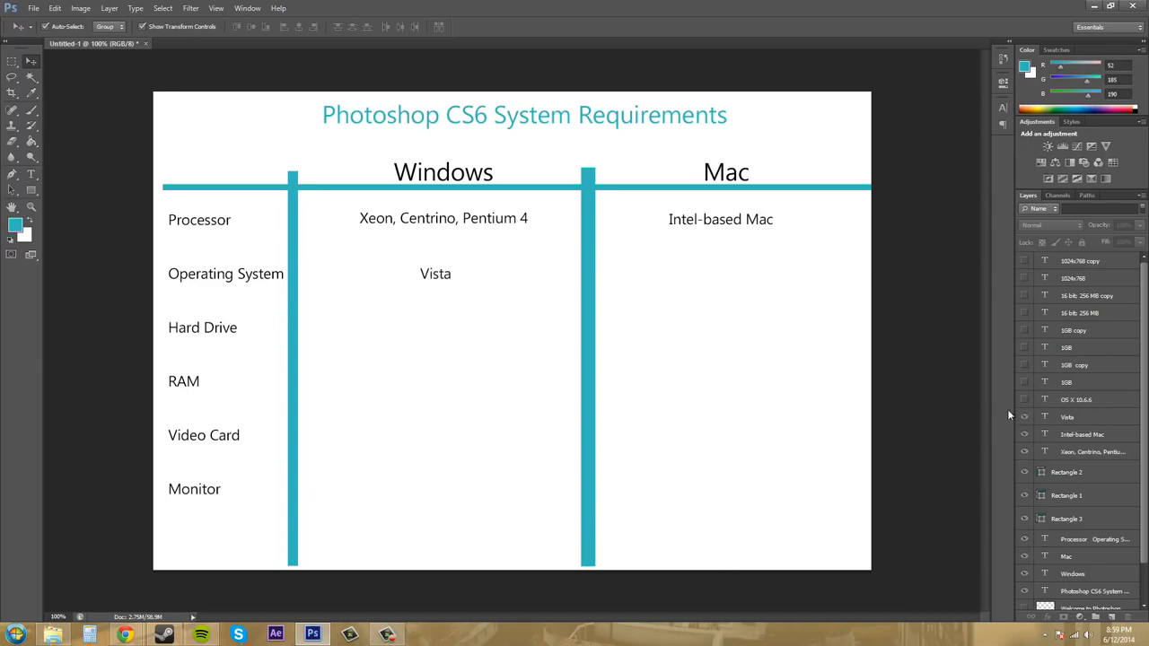
mouse_move(672, 332)
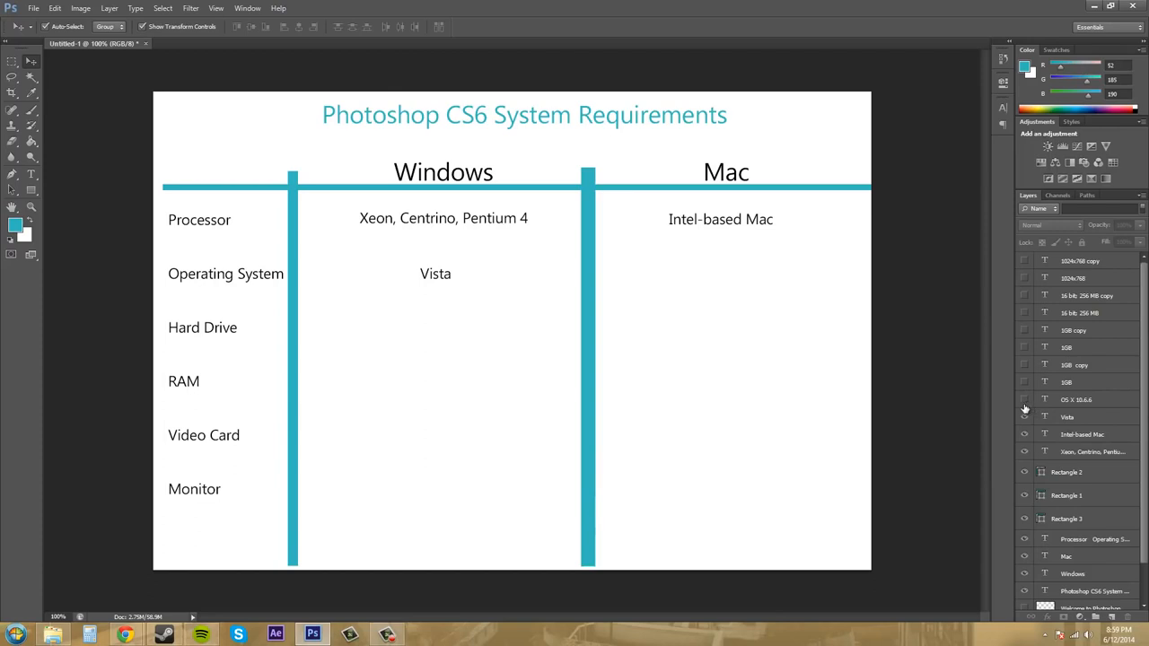
- Reveal 'OS X 10.6.6' as the Mac operating system entry
left_click(1023, 399)
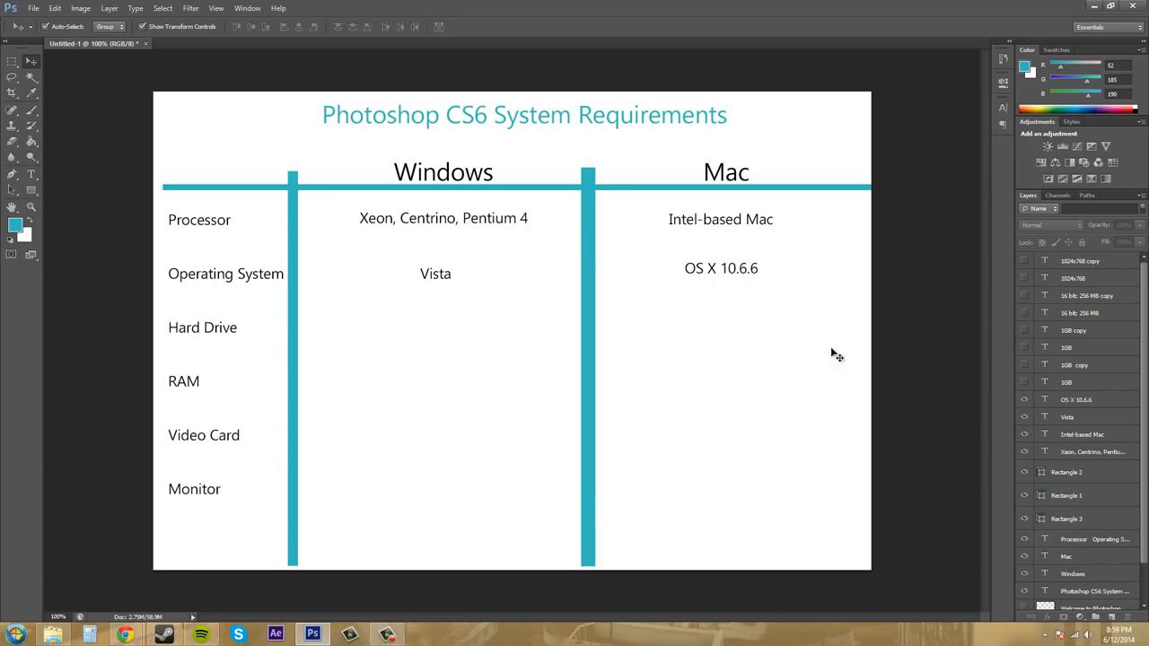
mouse_move(849, 283)
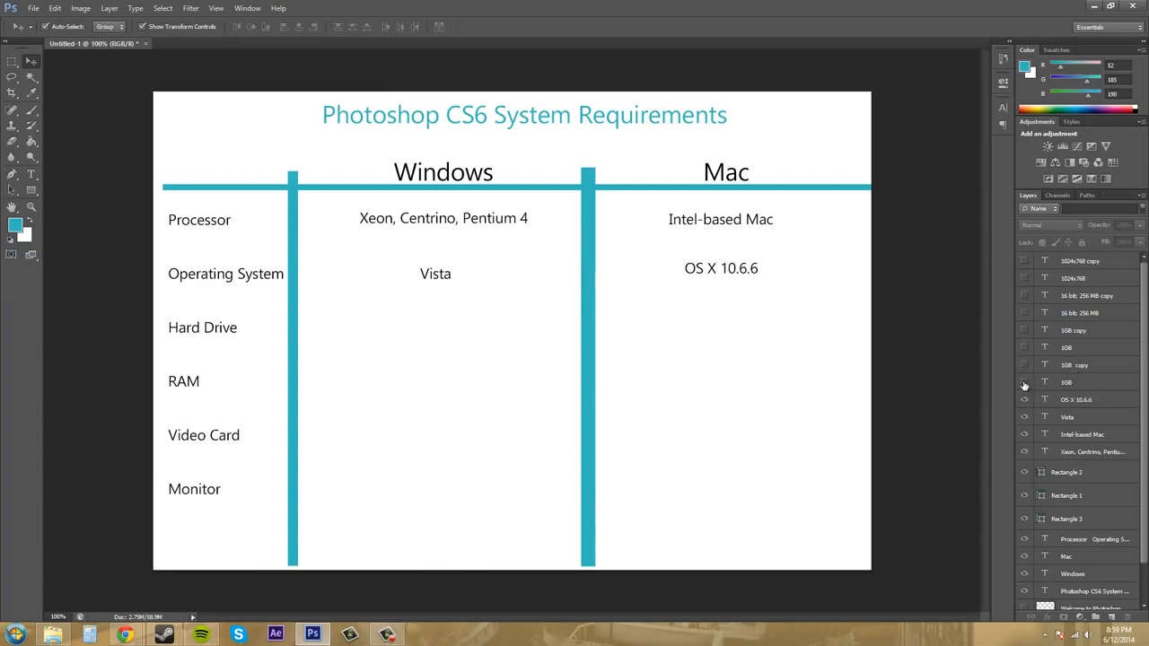
- Reveal the '1GB' hard drive entries for Windows and Mac
left_click(1024, 365)
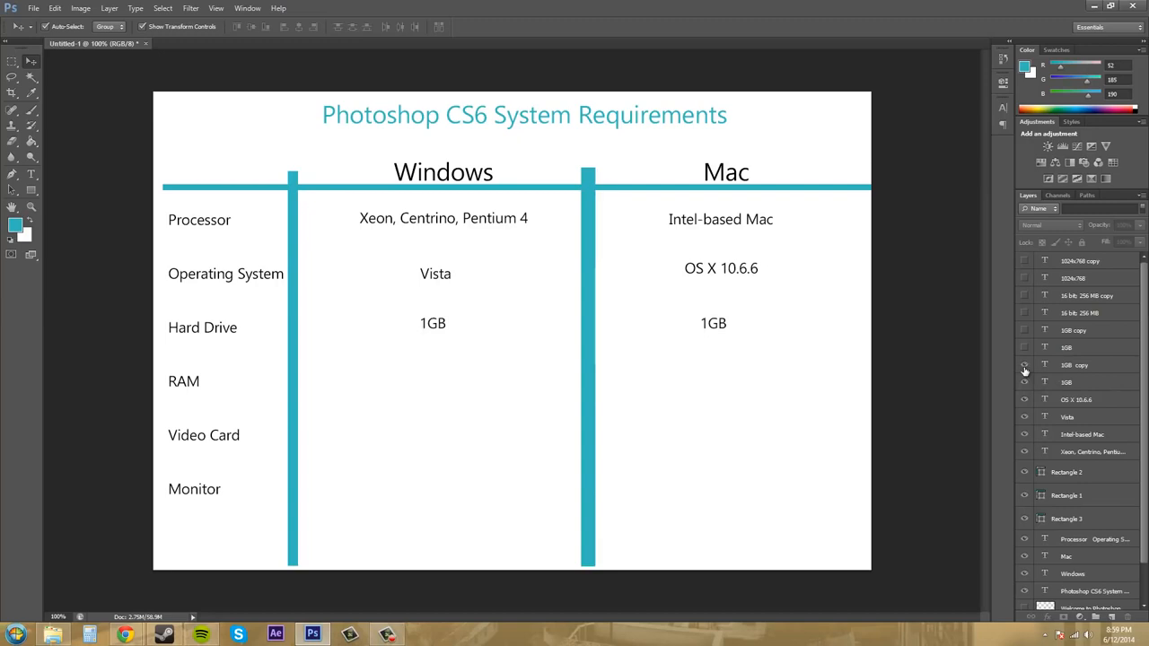
mouse_move(1025, 370)
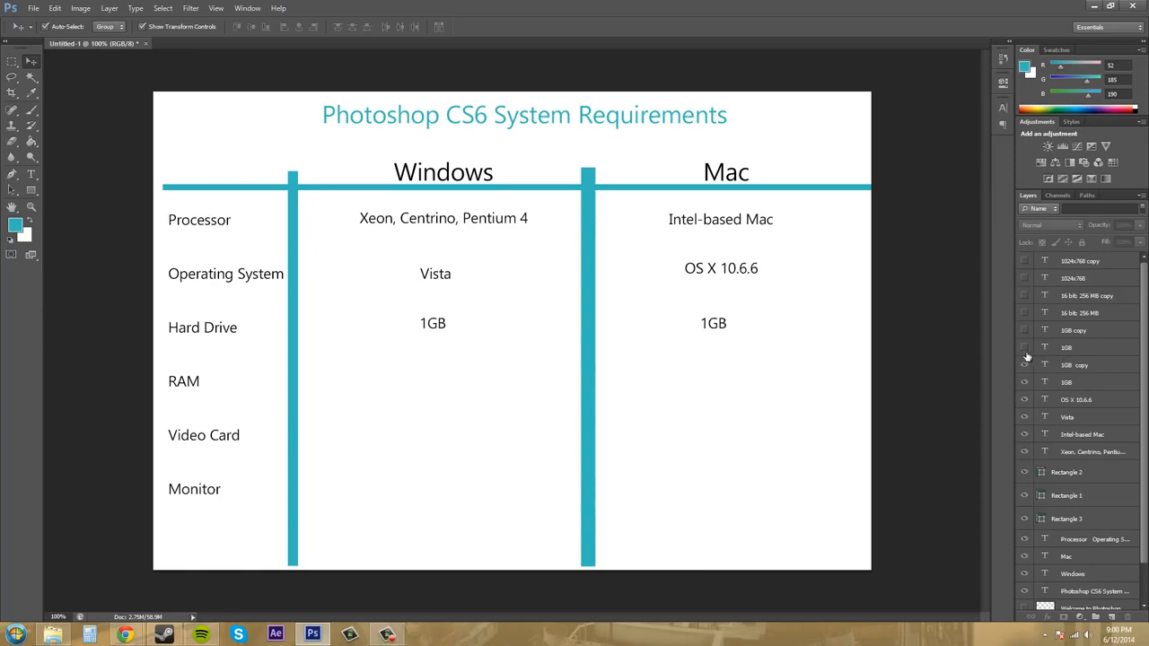
mouse_move(1025, 350)
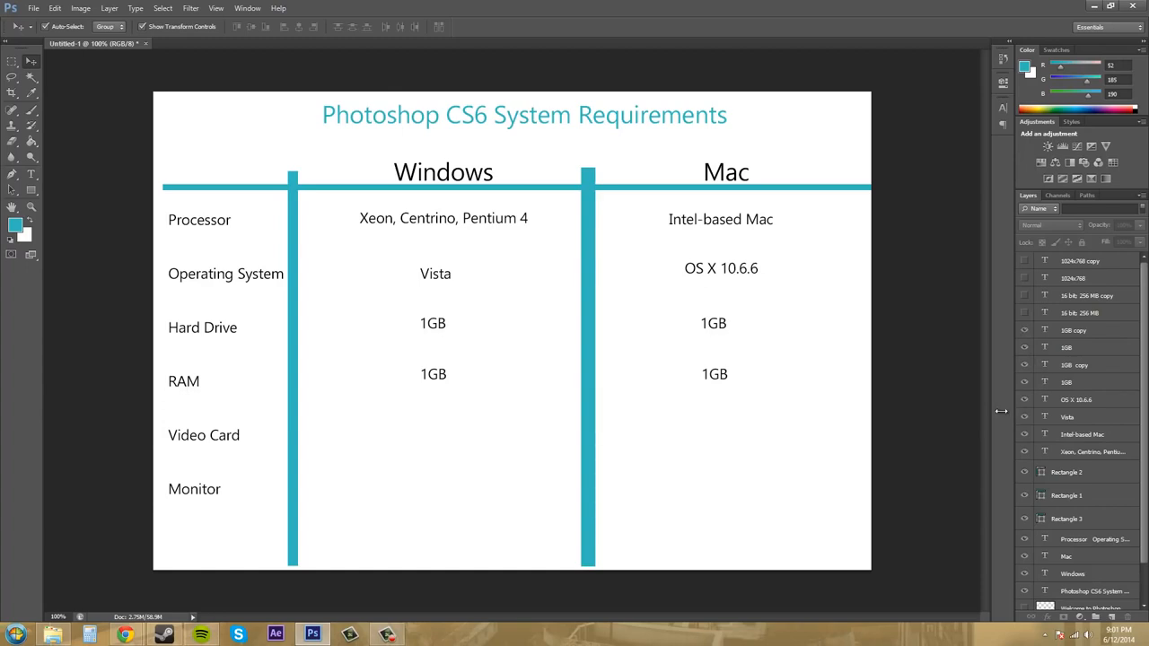
mouse_move(772, 386)
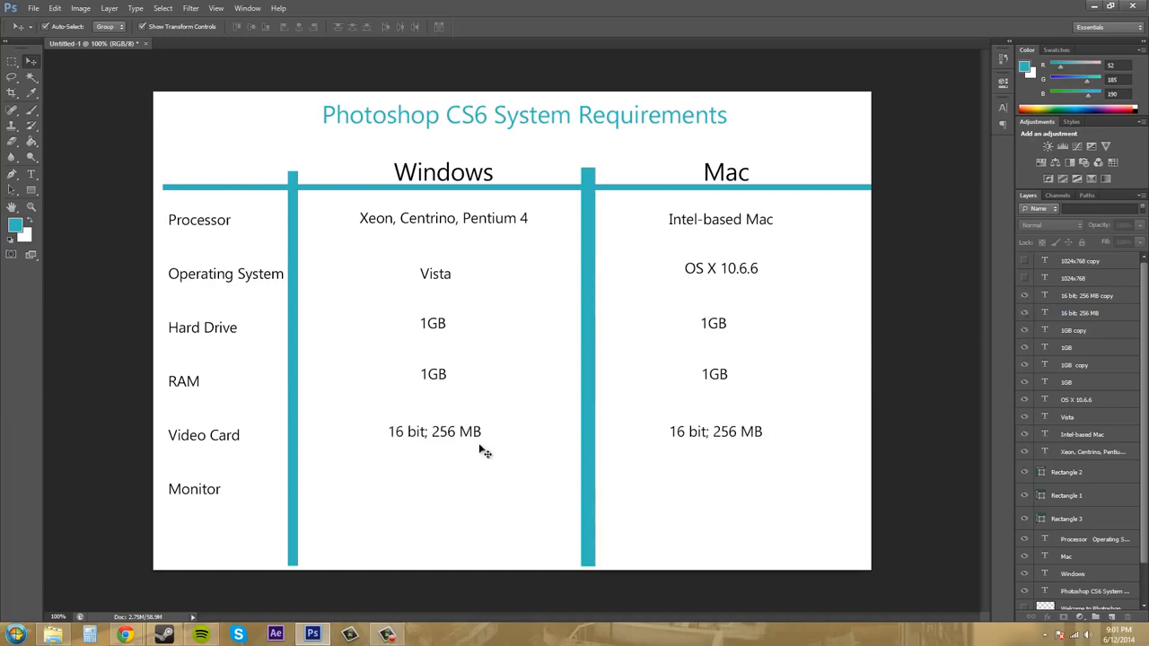
mouse_move(474, 440)
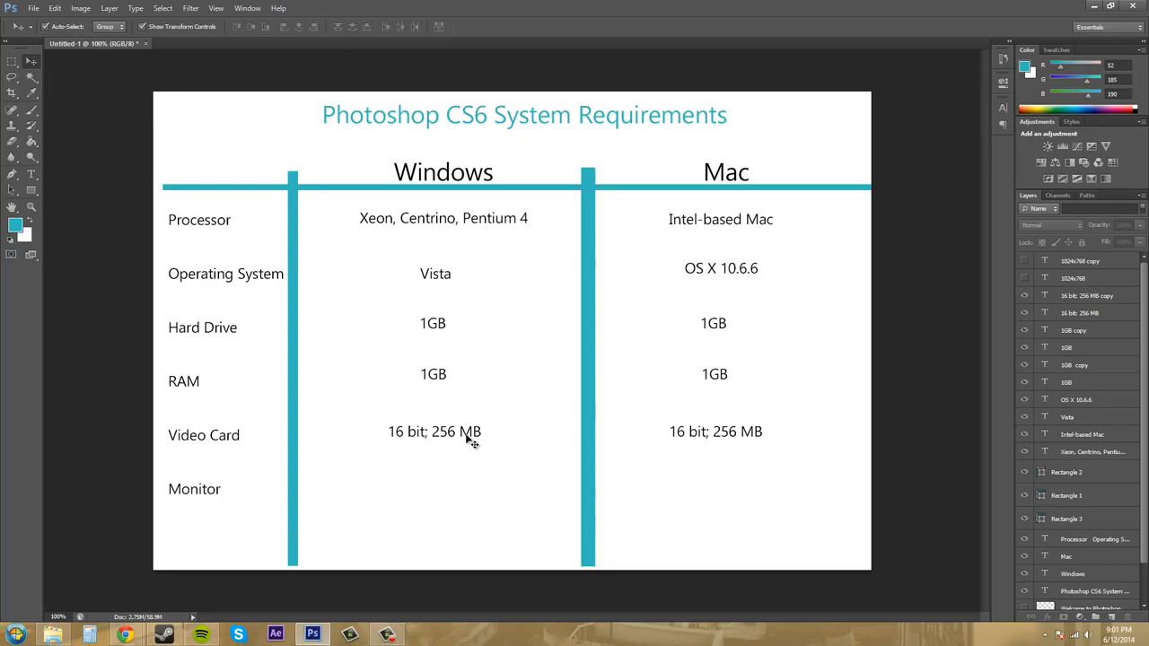
mouse_move(411, 424)
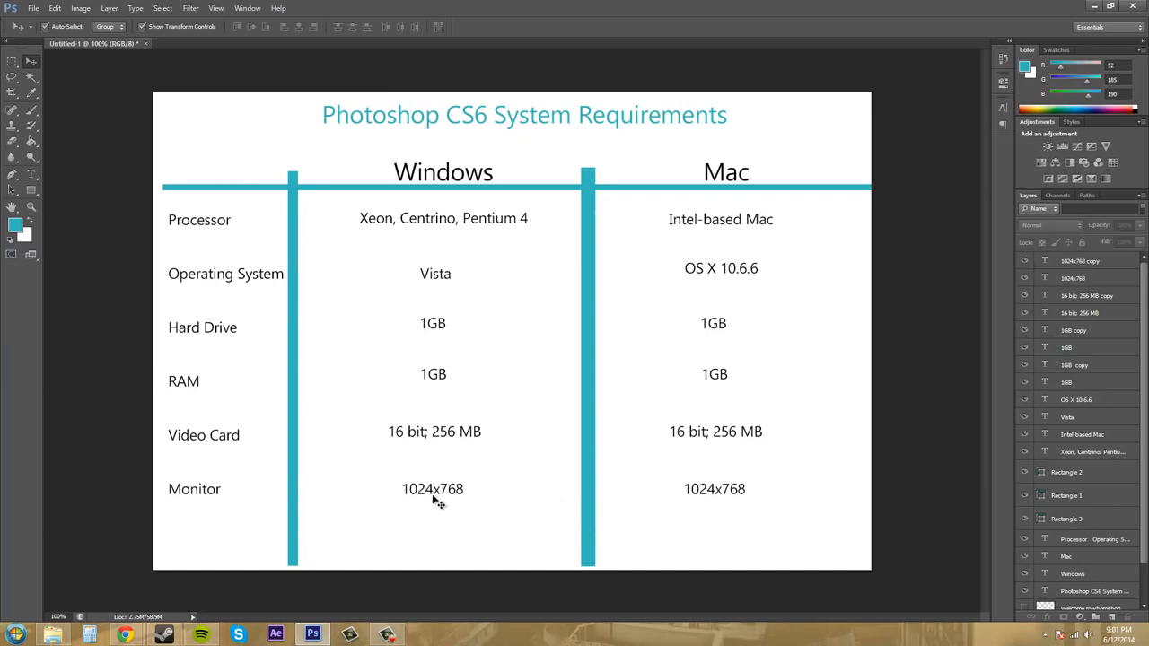
mouse_move(463, 499)
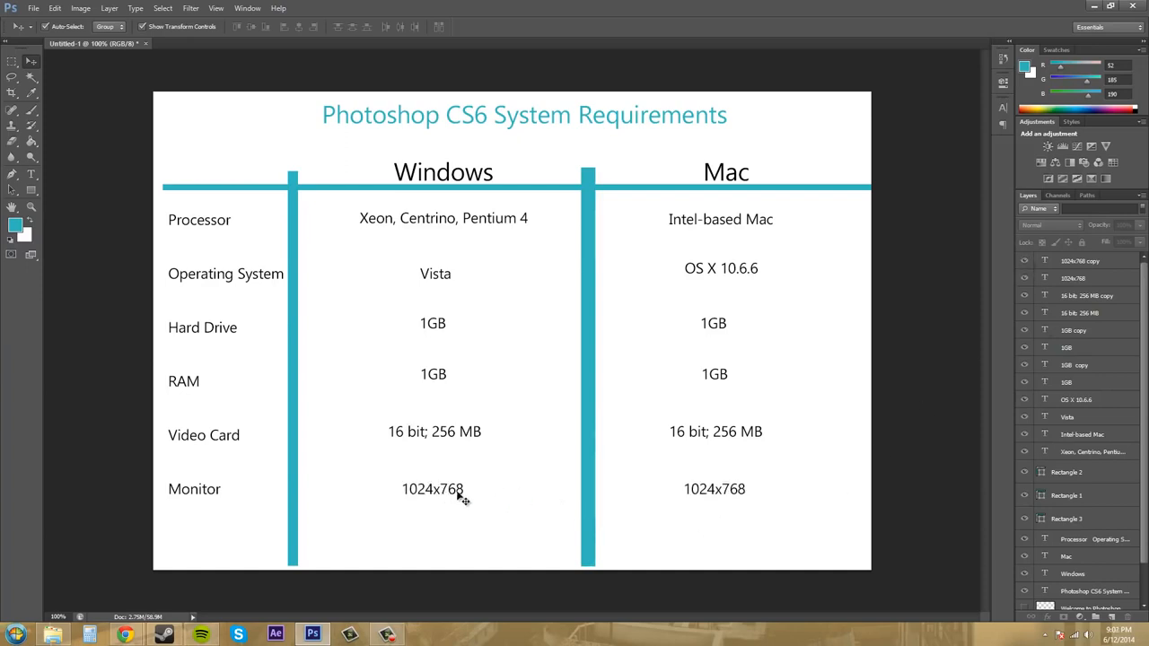
mouse_move(789, 488)
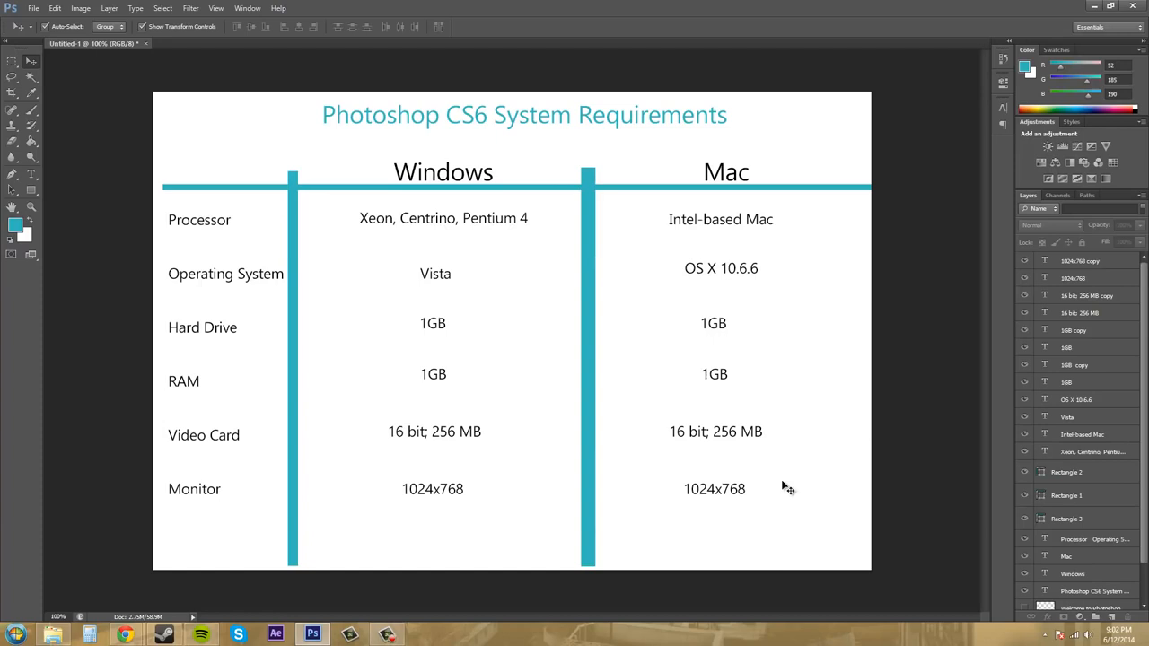
mouse_move(668, 460)
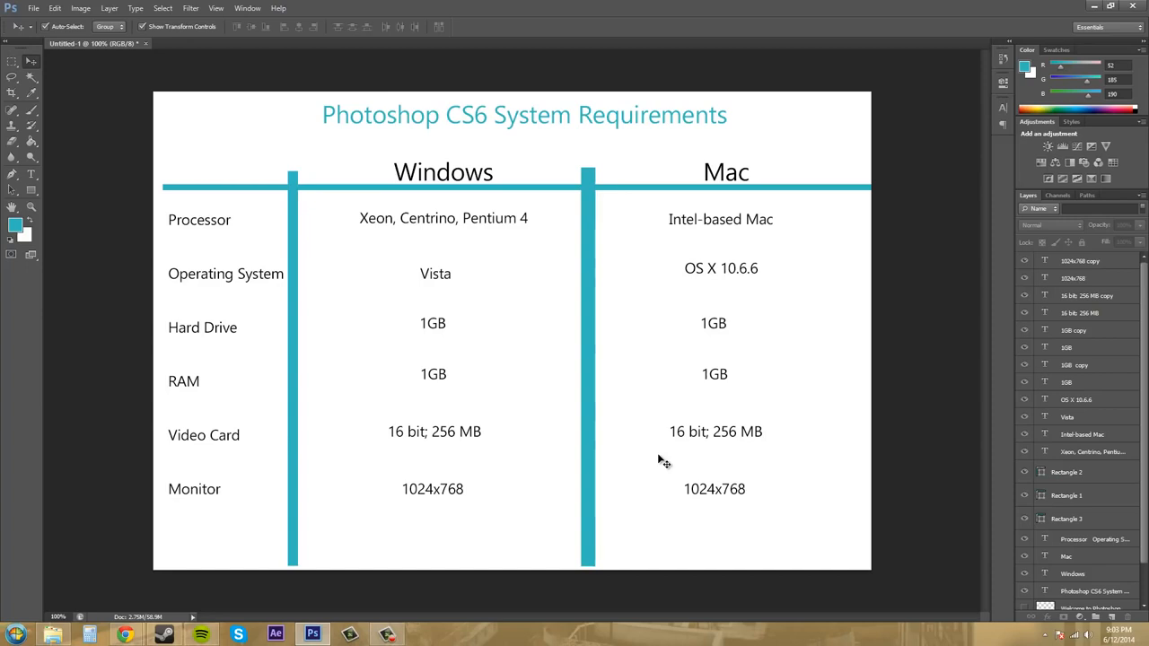
mouse_move(404, 241)
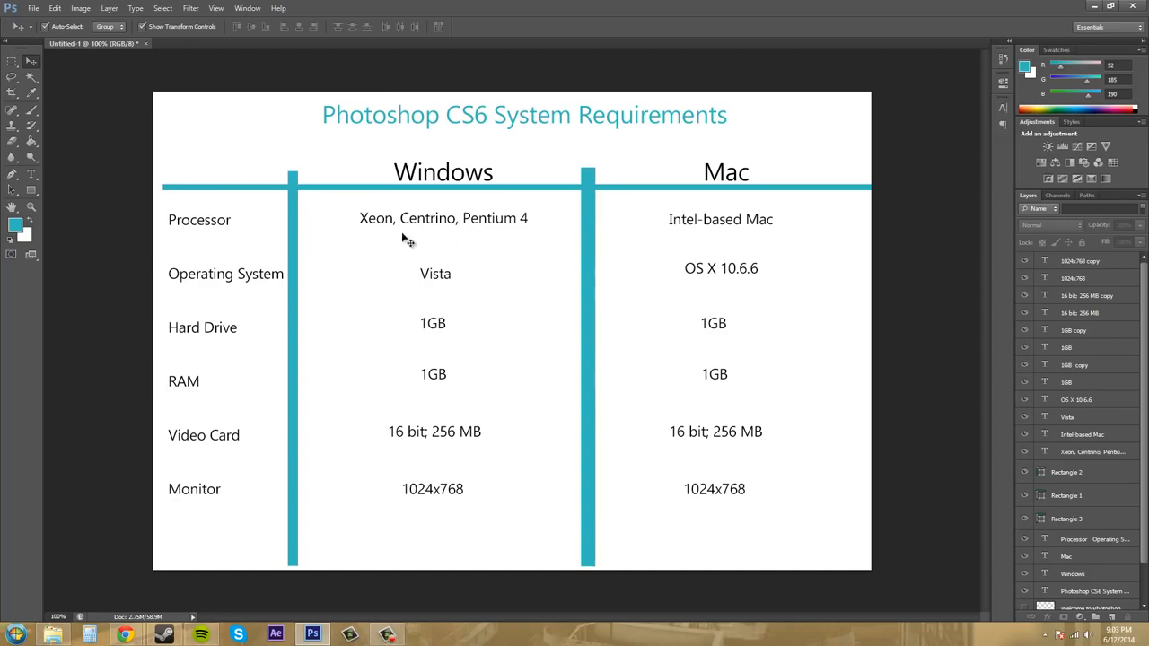
mouse_move(668, 143)
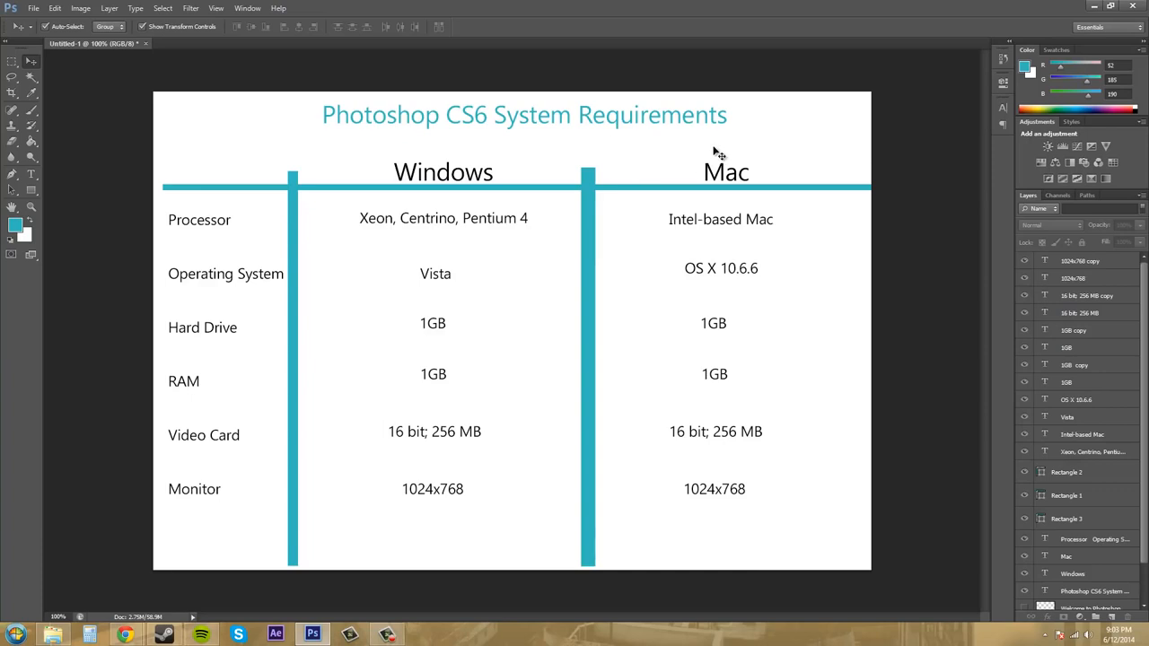
mouse_move(698, 158)
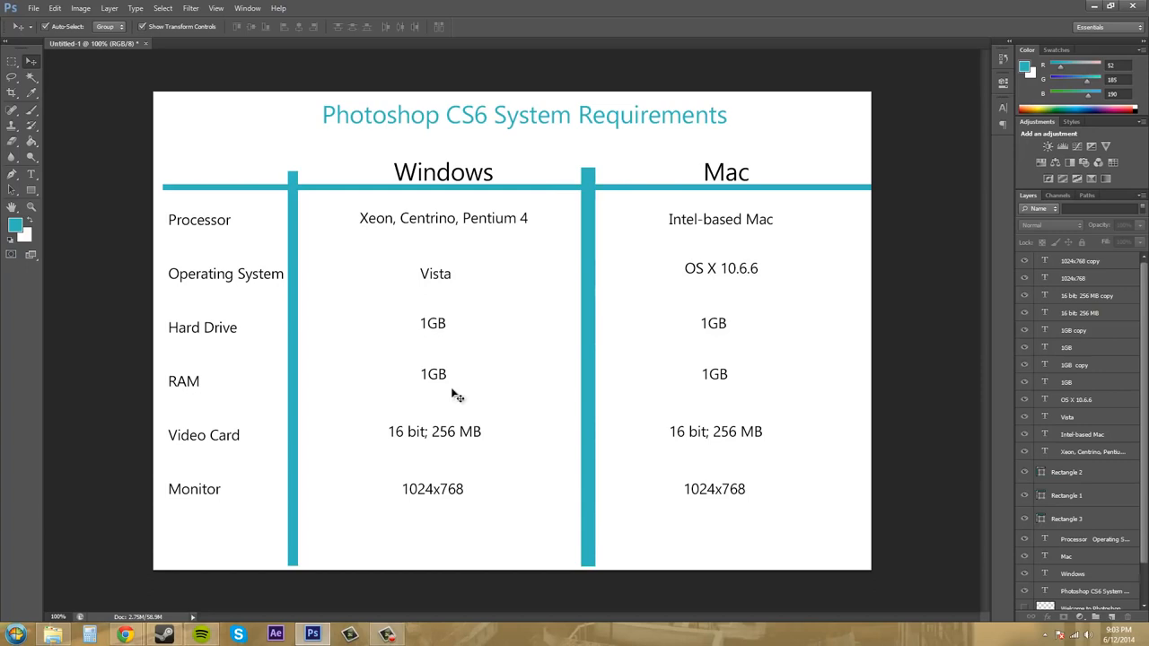
mouse_move(824, 160)
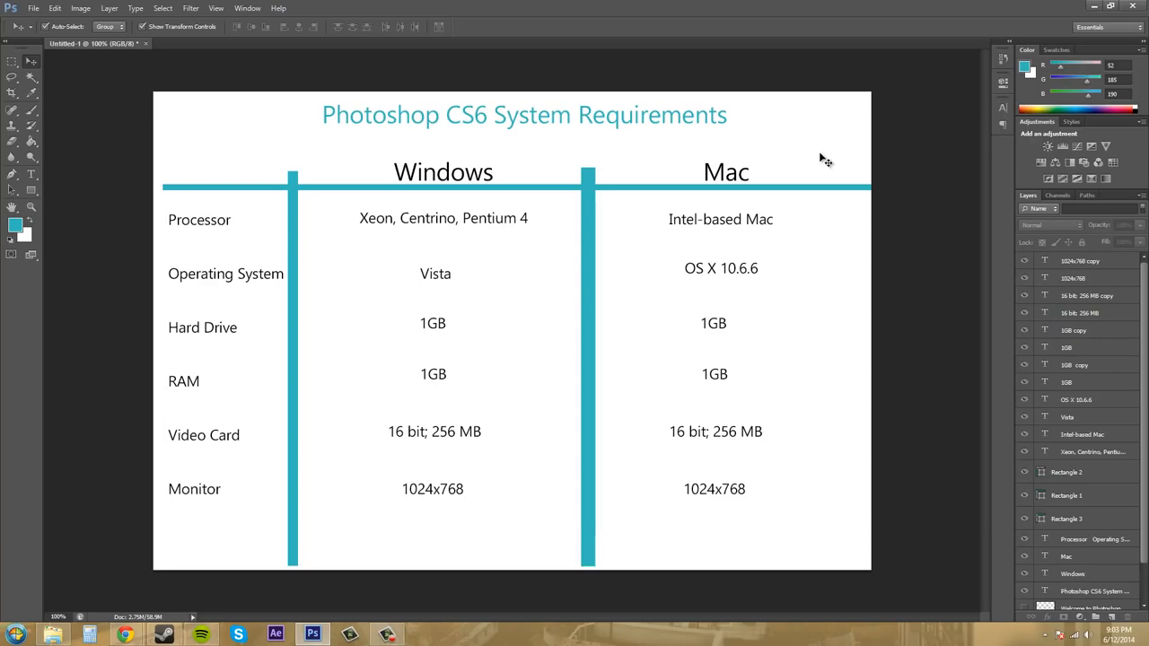
mouse_move(663, 350)
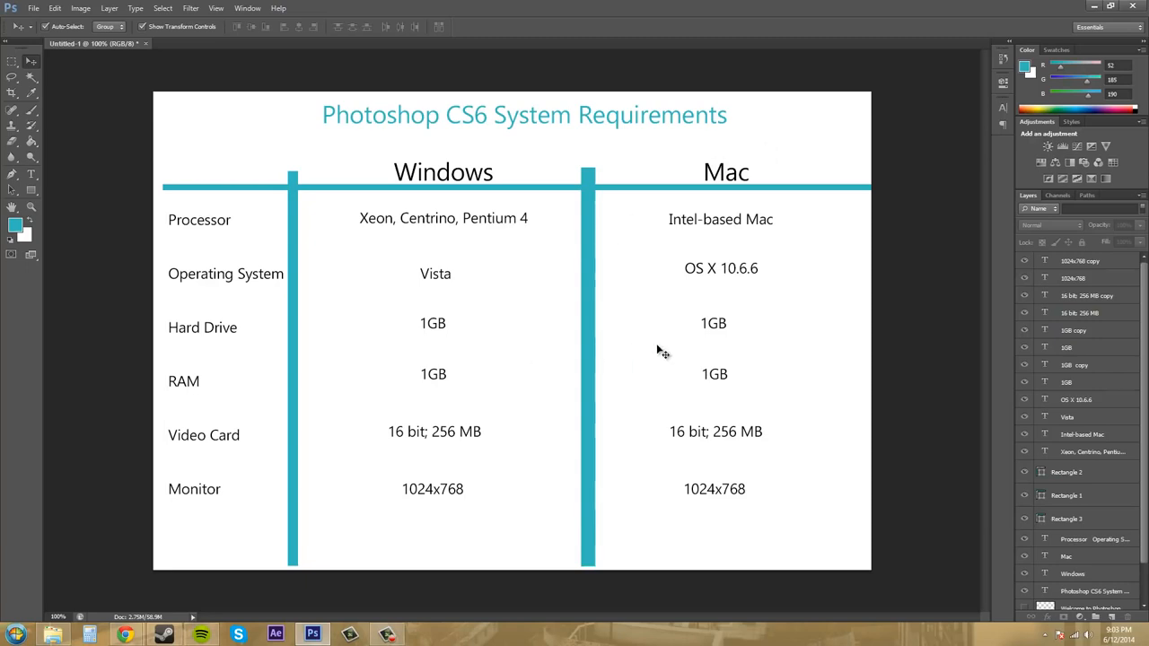
mouse_move(673, 345)
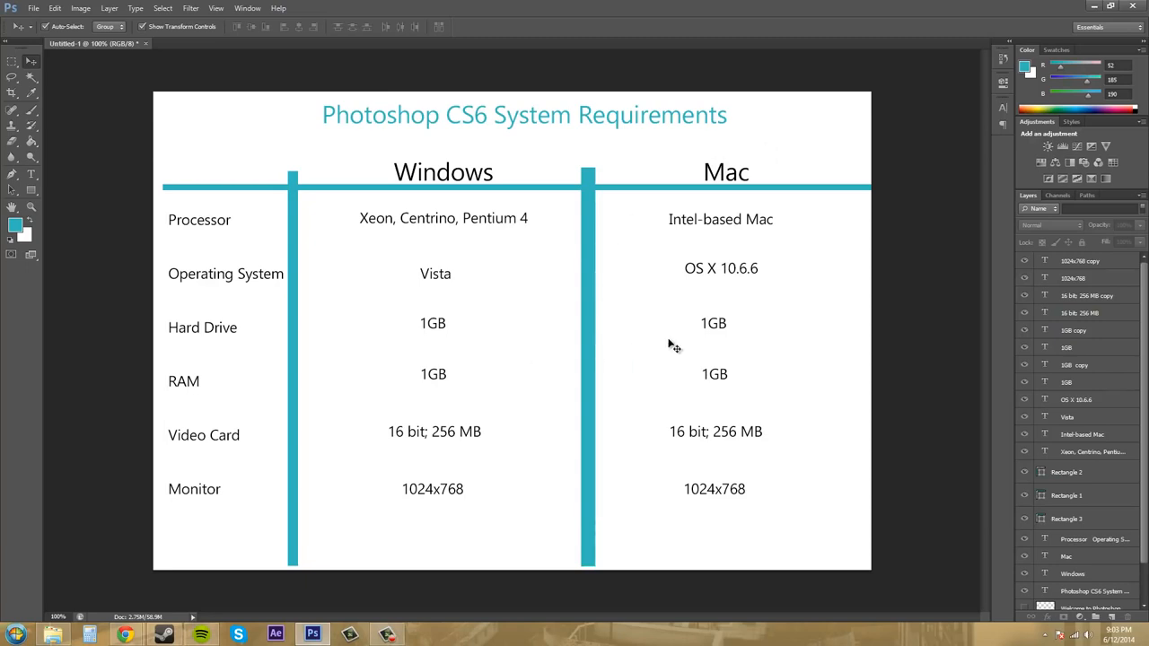